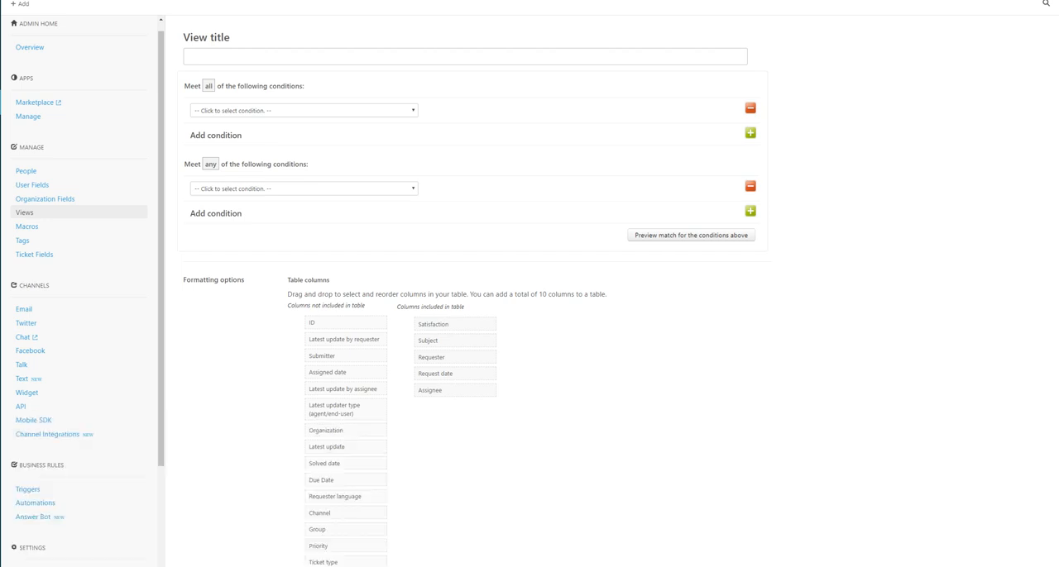
# Enter 'Pending Customer Response Longer Than 48 Hours' as the view title.
pyautogui.click(464, 55)
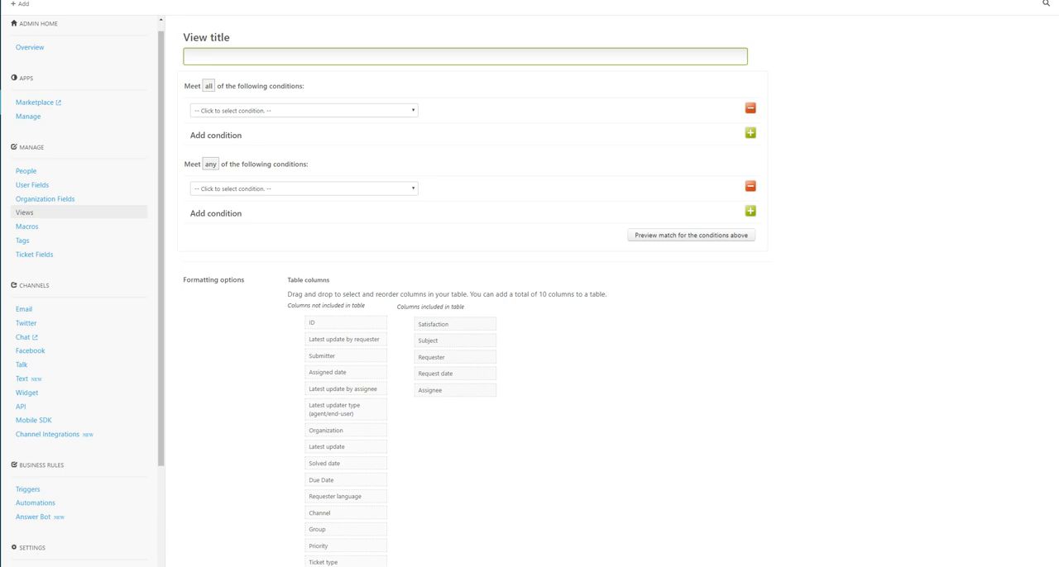
pyautogui.click(466, 57)
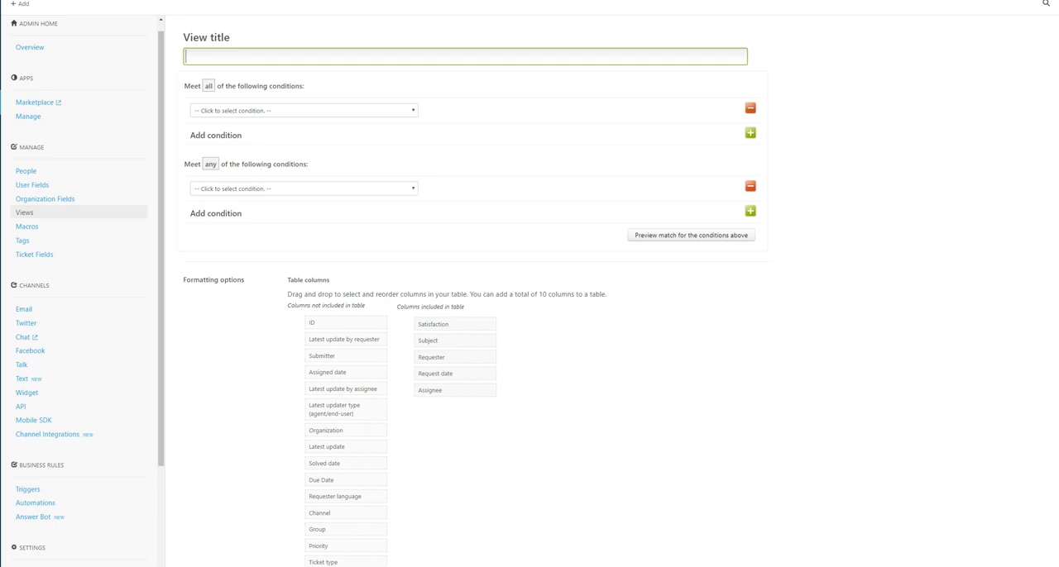
pyautogui.write('Pe')
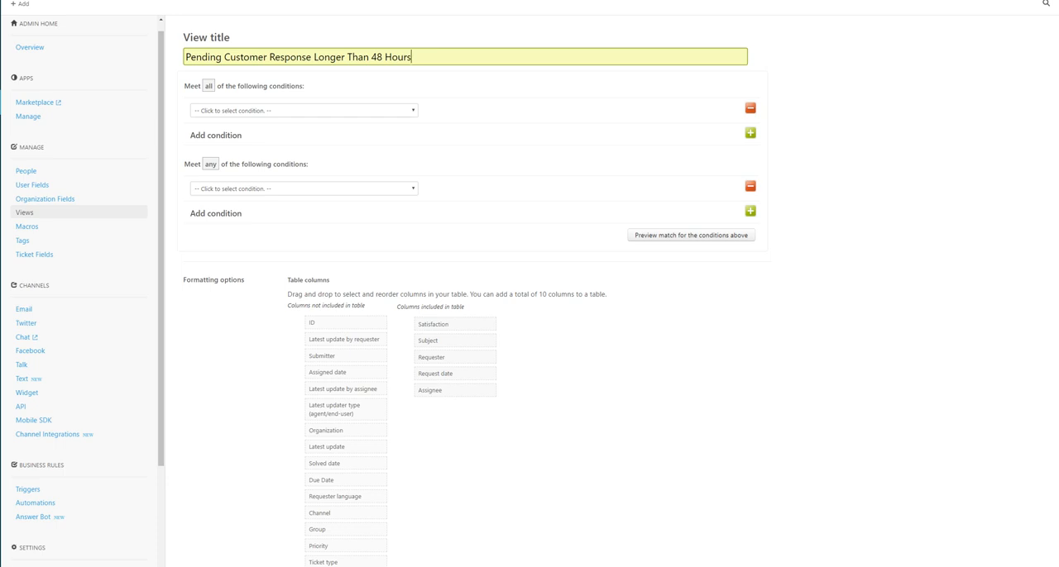
# Add a 'Meet all' condition: Ticket: Hours since pending greater than 48.
pyautogui.click(303, 110)
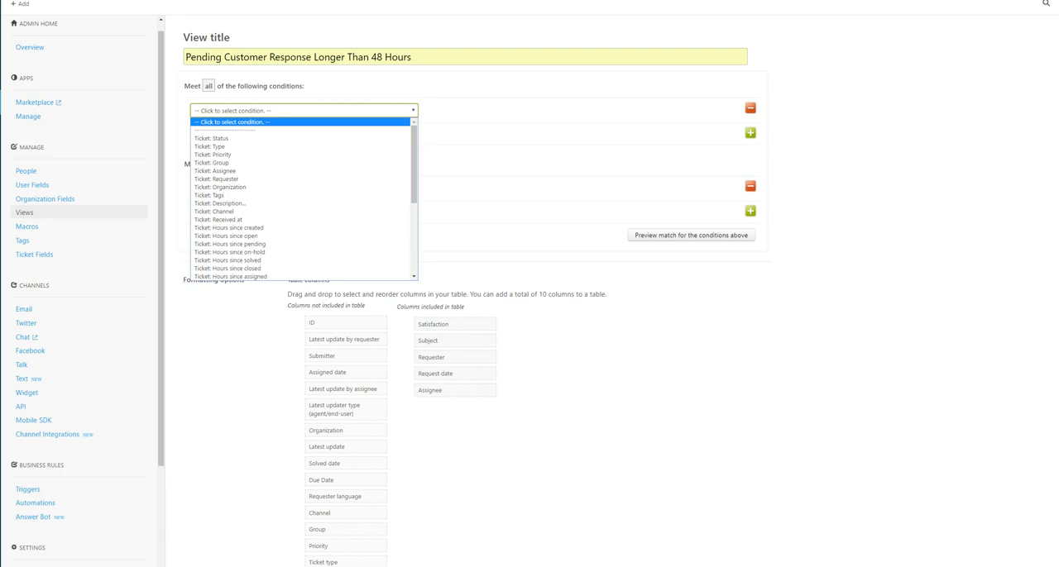
pyautogui.moveTo(232, 243)
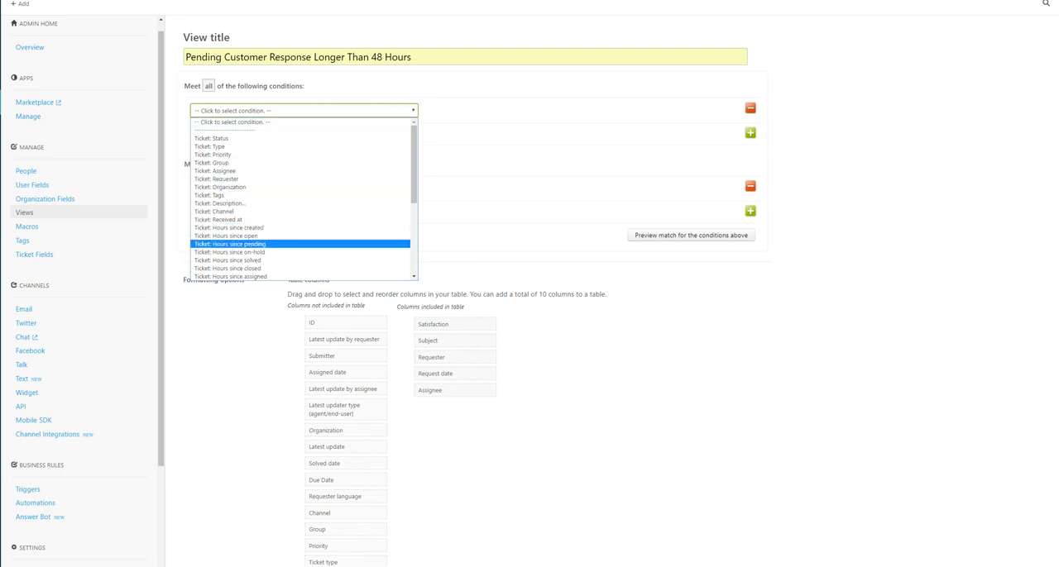
pyautogui.click(243, 244)
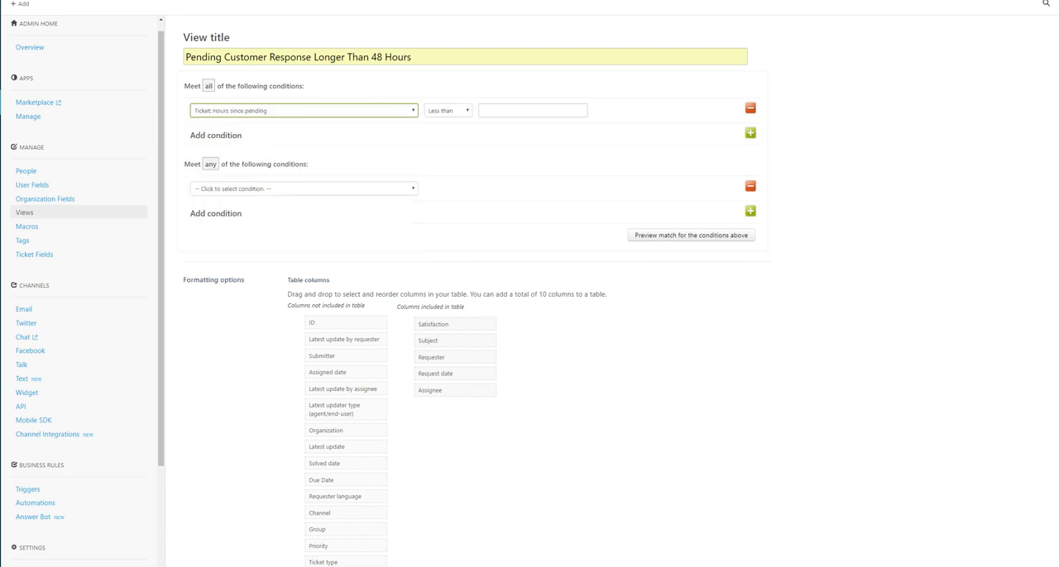
pyautogui.click(533, 110)
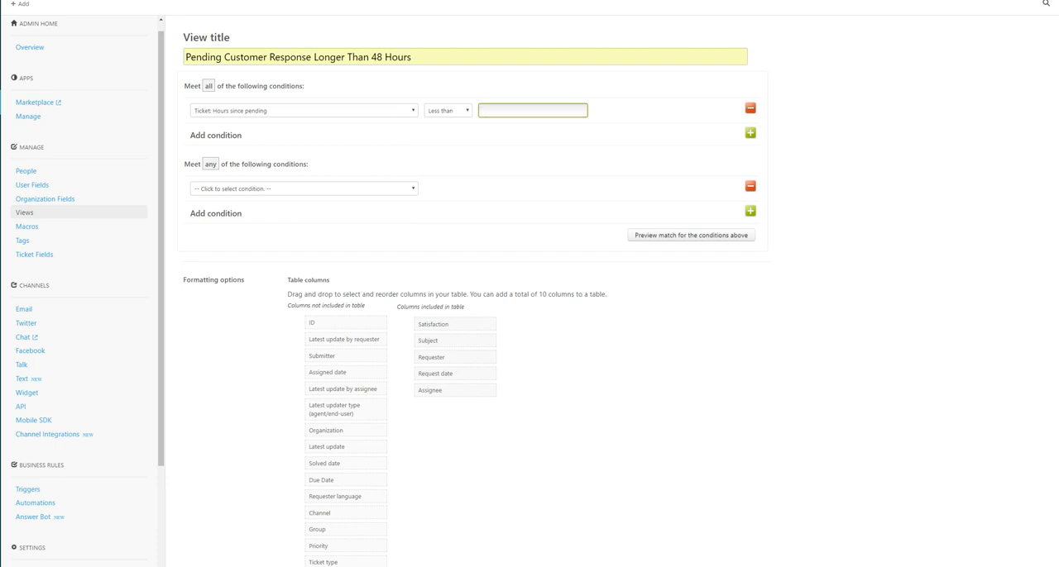
pyautogui.click(447, 110)
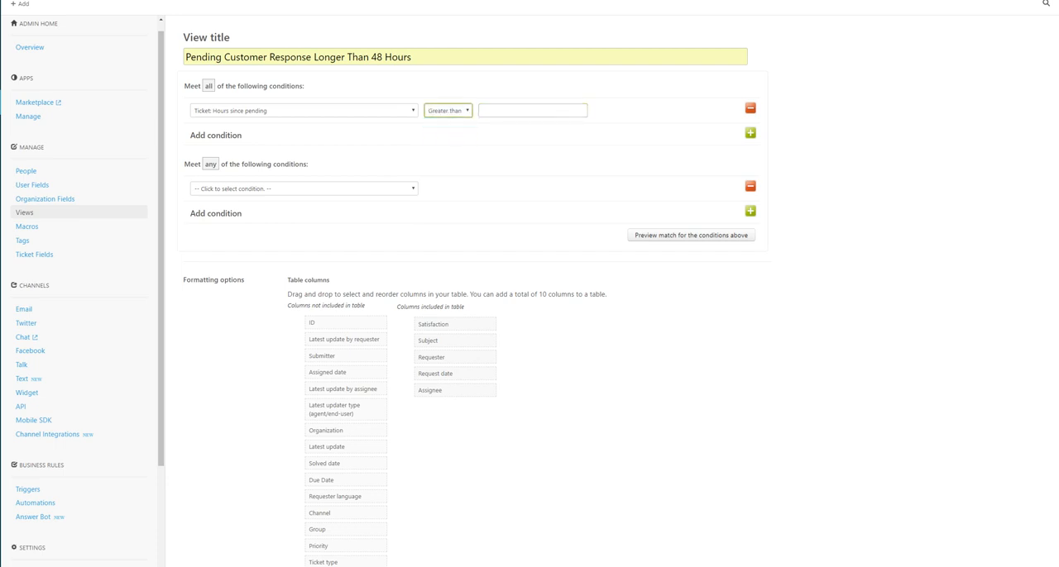
pyautogui.write('48')
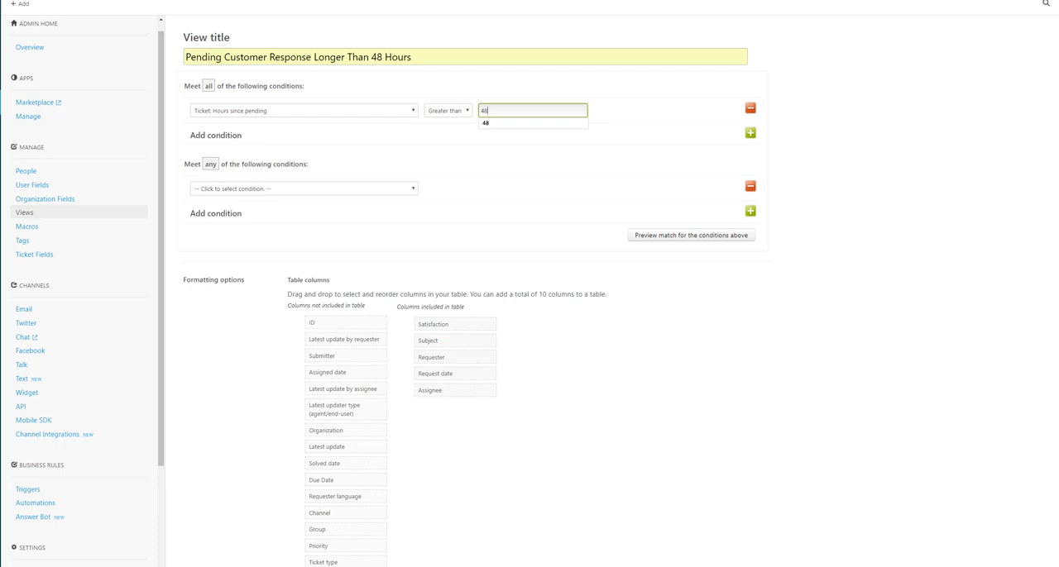
pyautogui.click(532, 123)
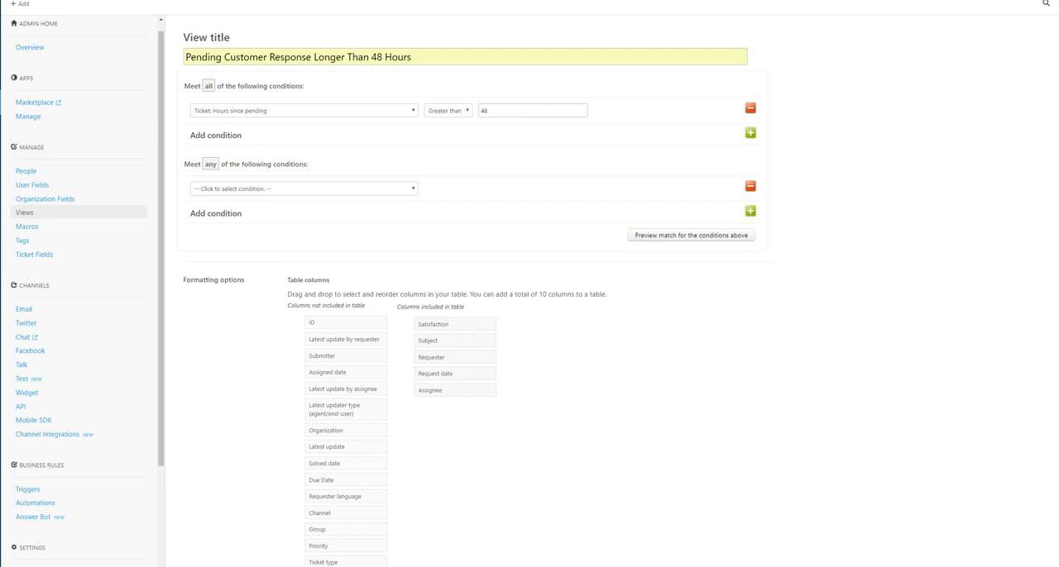
pyautogui.scroll(-3)
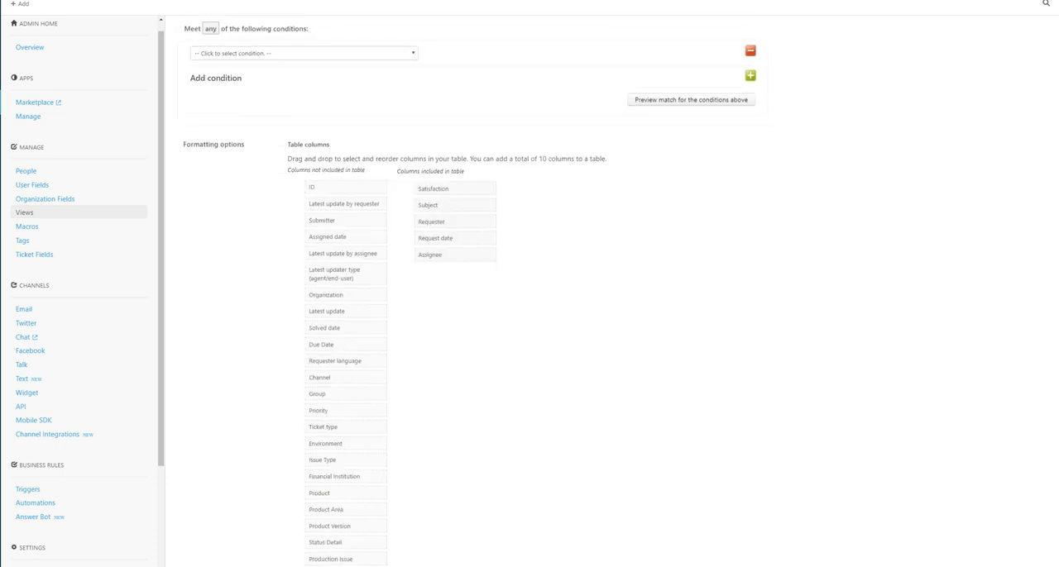
pyautogui.scroll(-3)
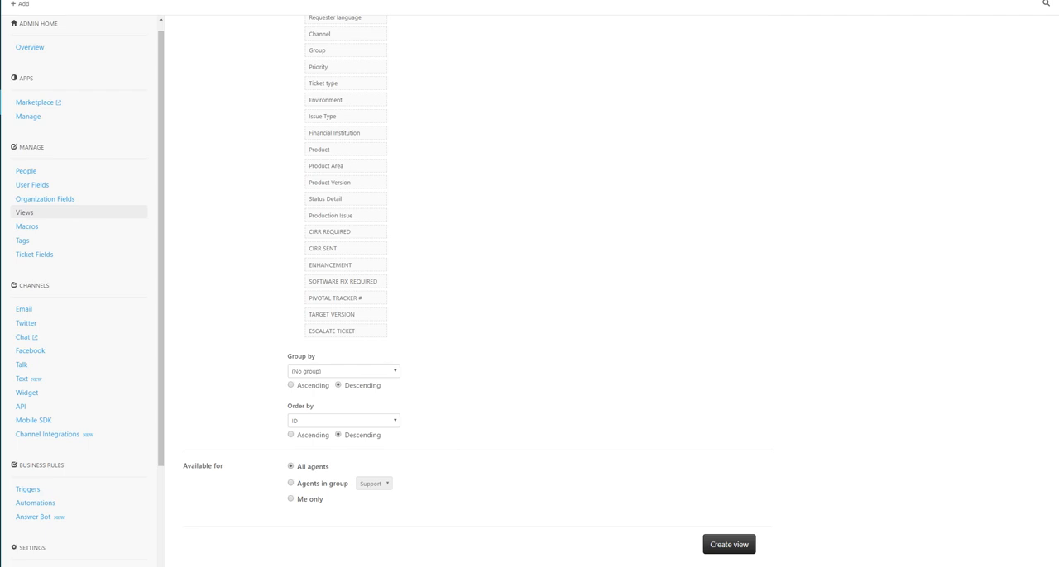
pyautogui.click(290, 499)
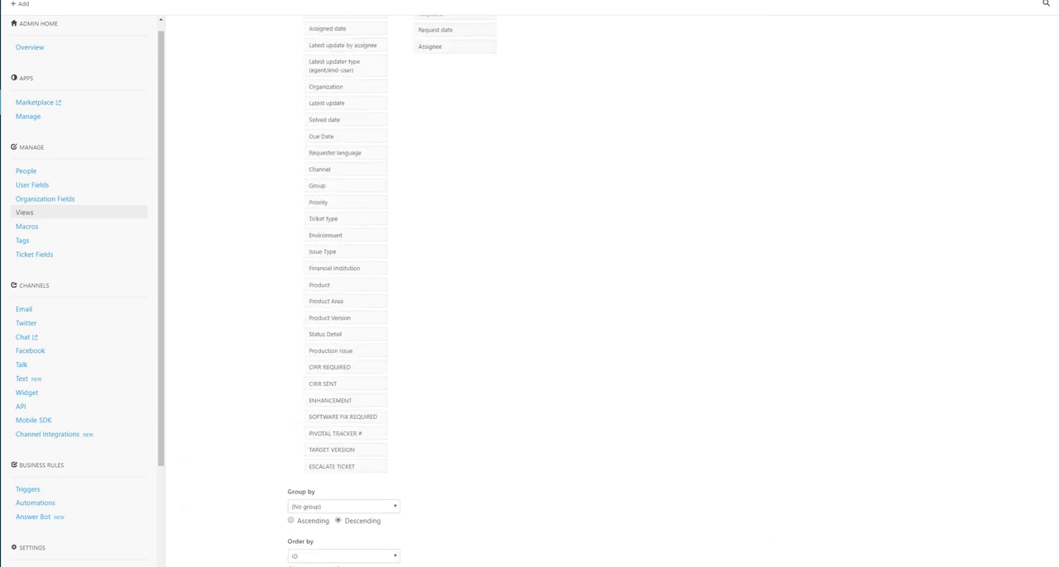
# Scroll through the view form to reach the table columns and availability settings.
pyautogui.scroll(3)
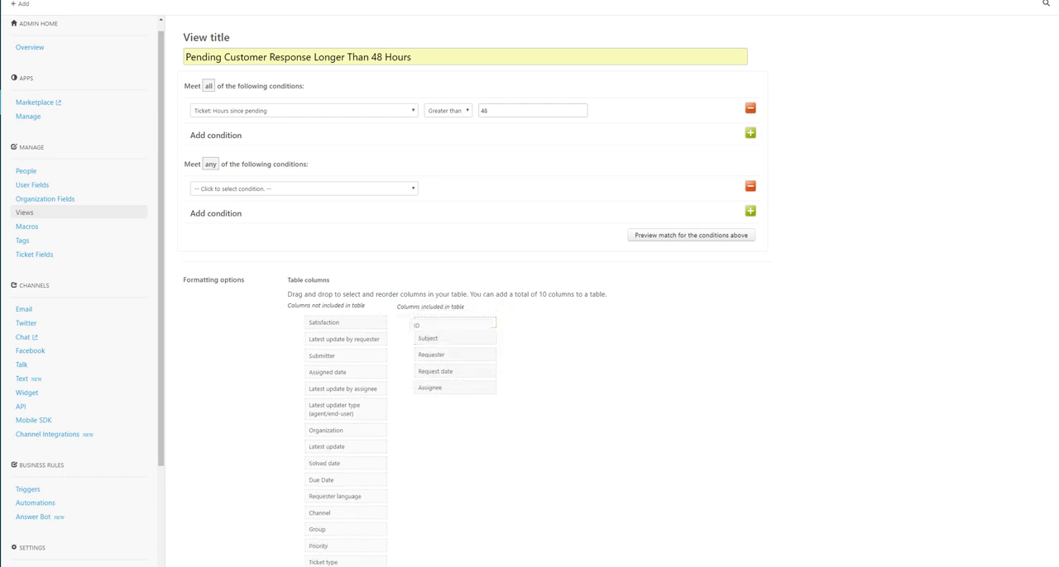
pyautogui.scroll(-3)
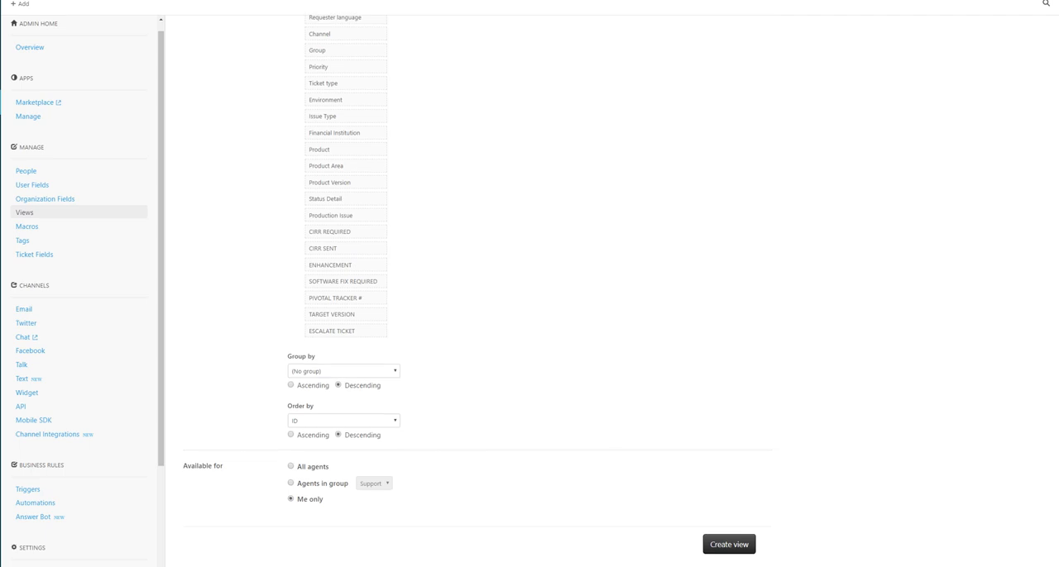